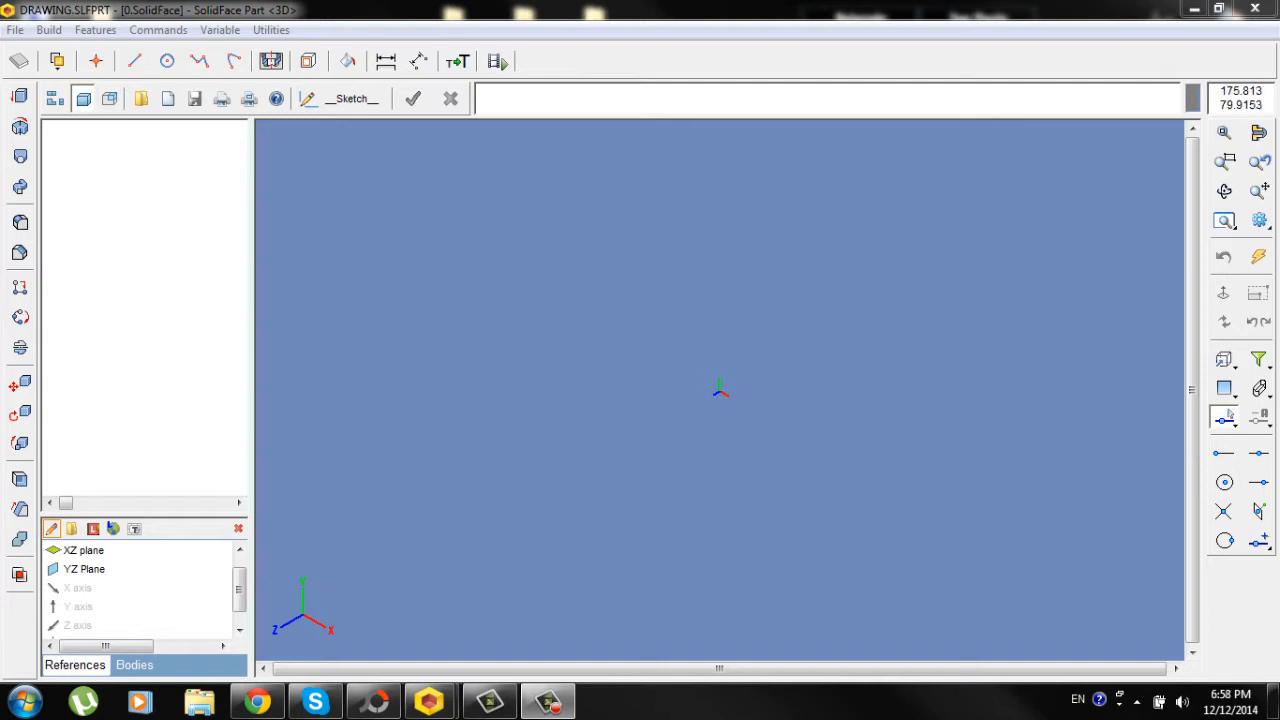
# - Start a sketch and set up a center polygon with 6 sides and radius 3.5
pyautogui.click(83, 569)
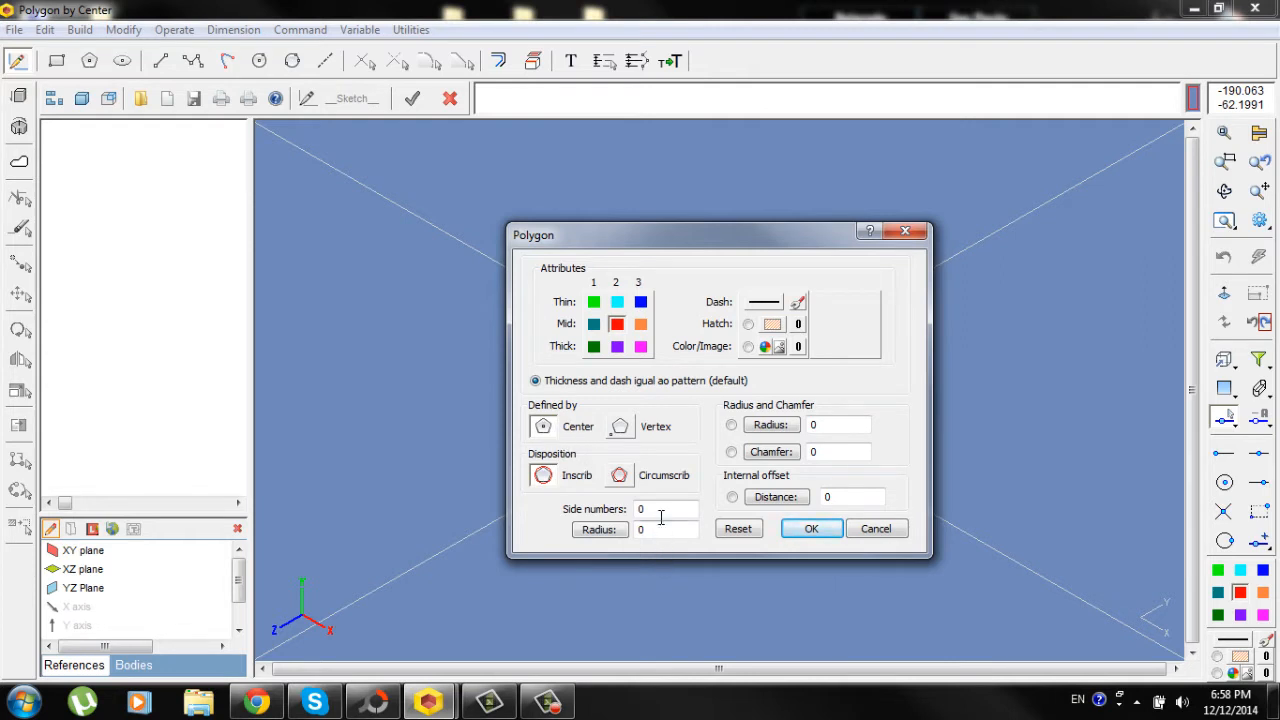
pyautogui.write('6')
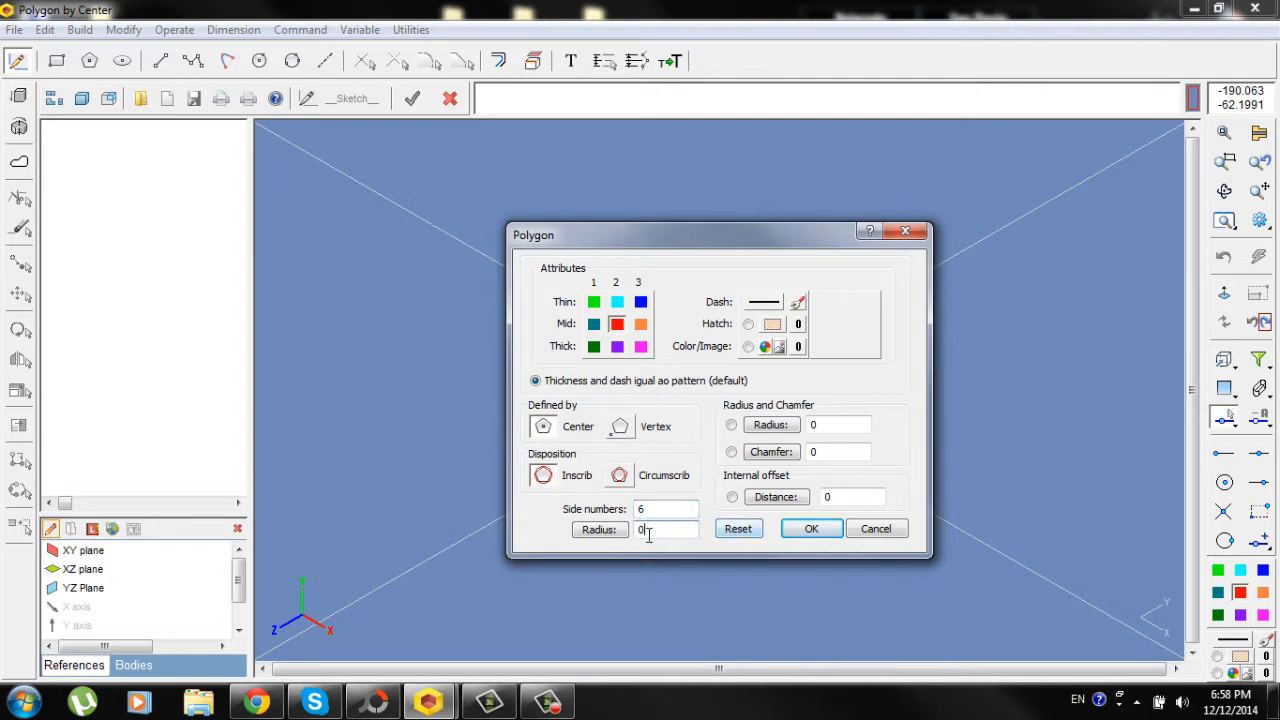
pyautogui.click(665, 529)
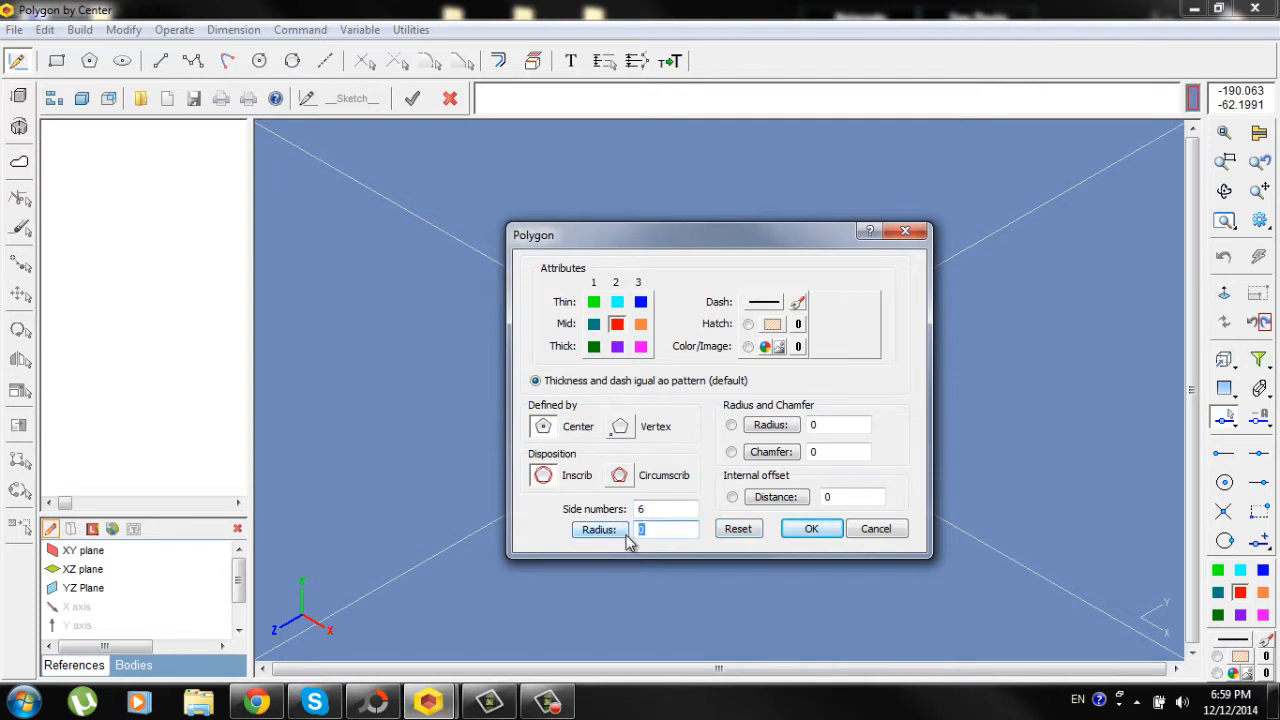
pyautogui.write('3.5')
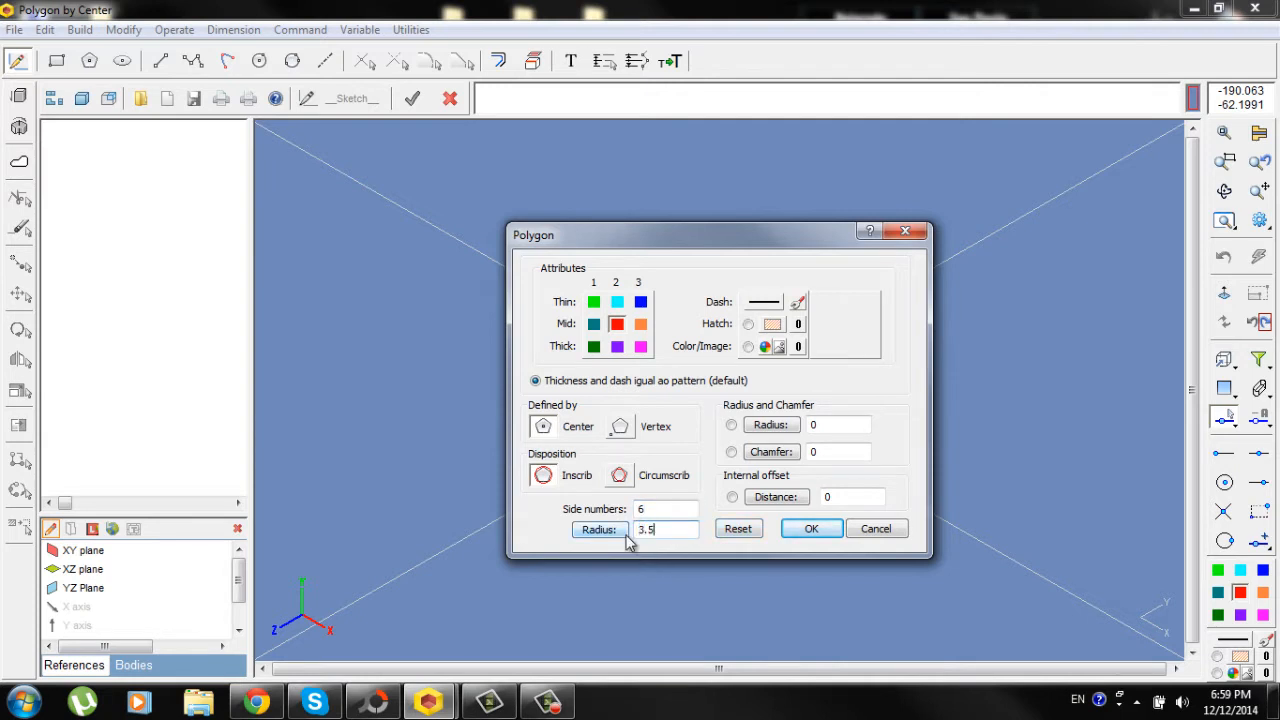
pyautogui.click(811, 528)
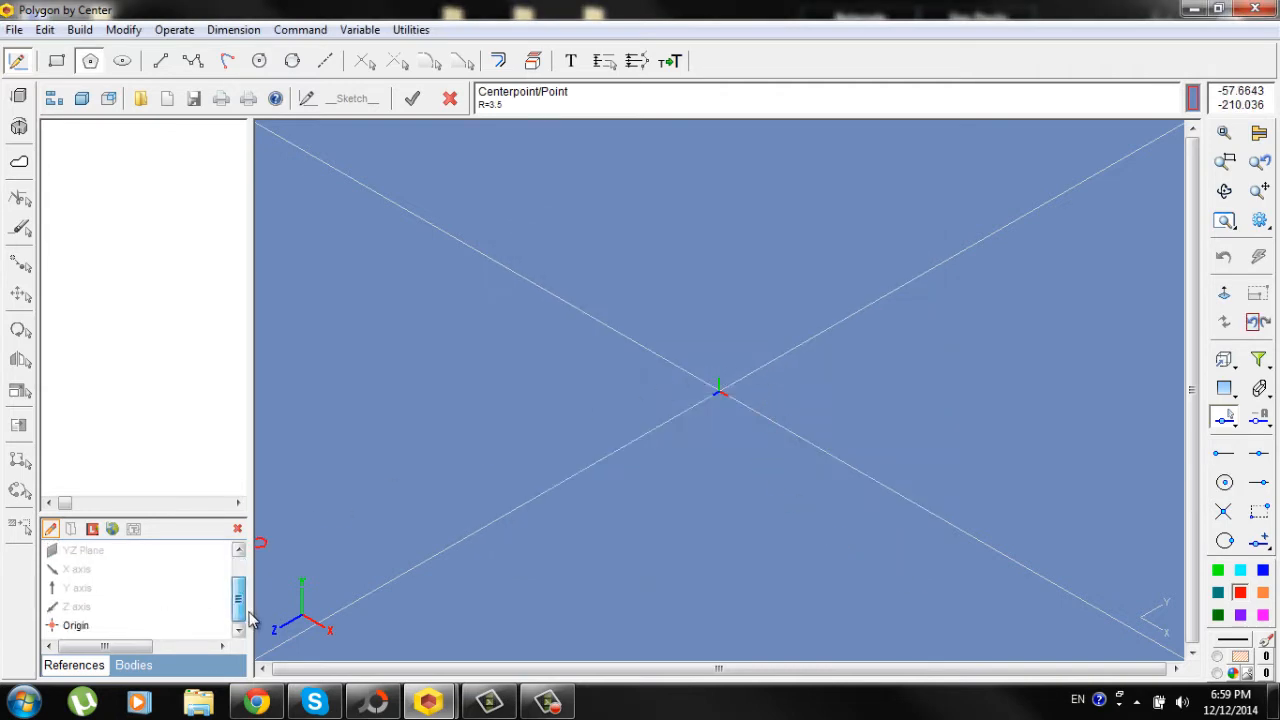
# - Place the hexagon on the origin and extrude it 170 into the pencil body
pyautogui.click(75, 624)
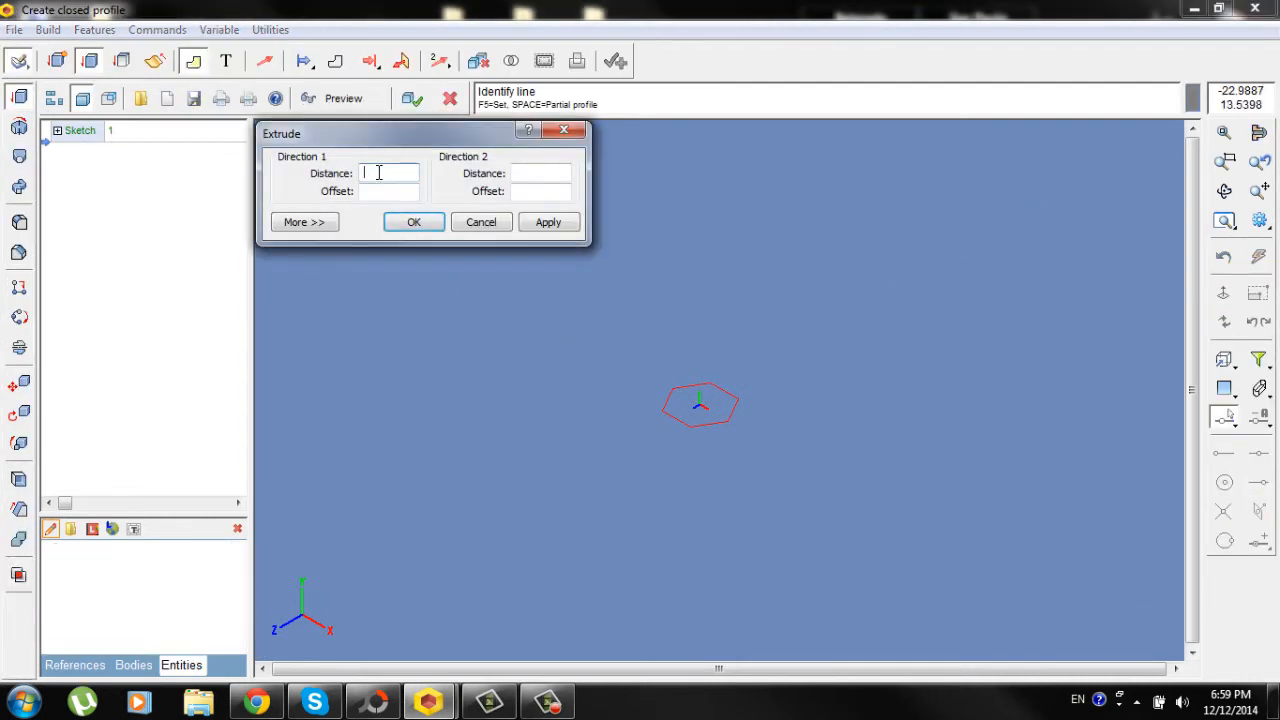
pyautogui.write('170')
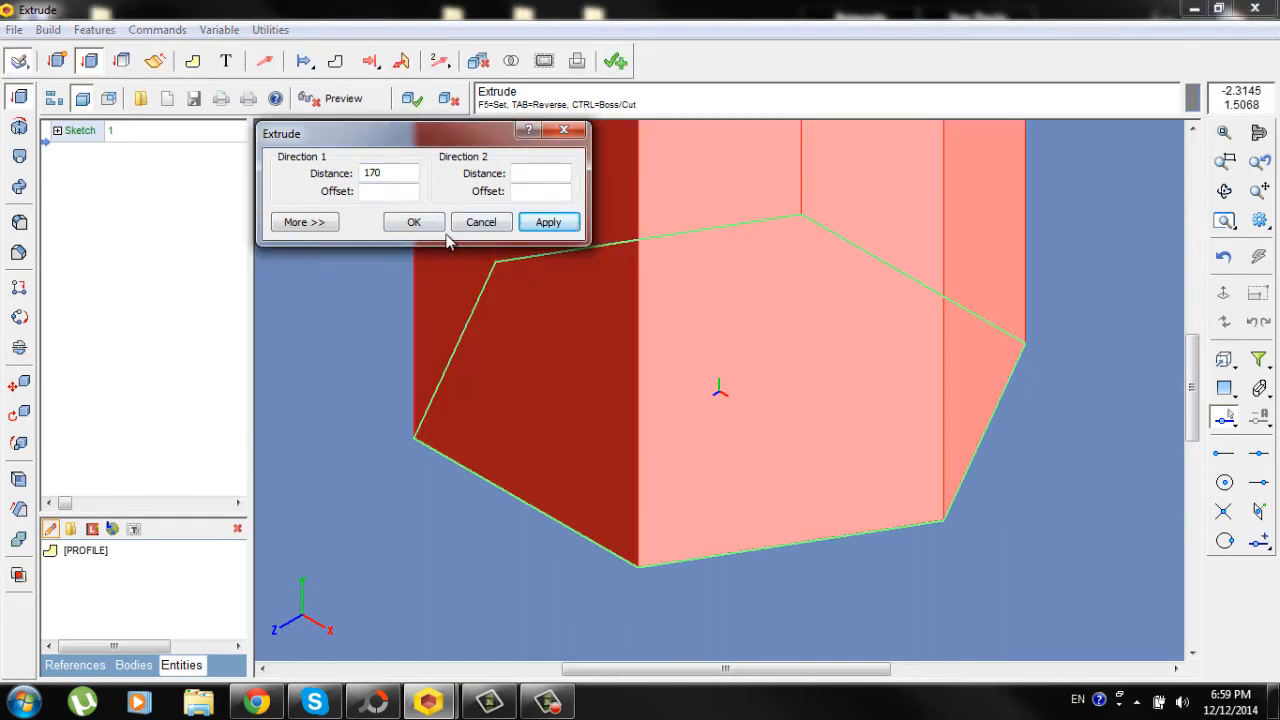
pyautogui.click(413, 221)
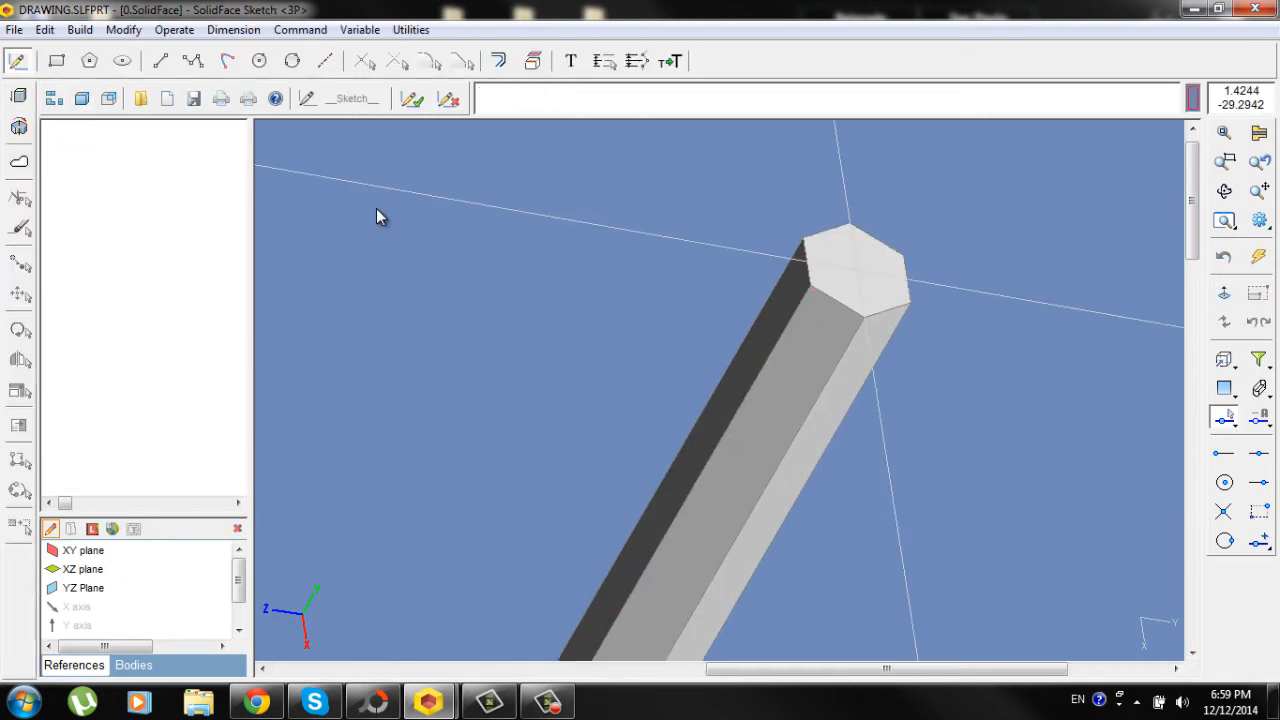
# - Sketch a radius-1 circle at the end-face centre and cut it 170 deep
pyautogui.click(259, 61)
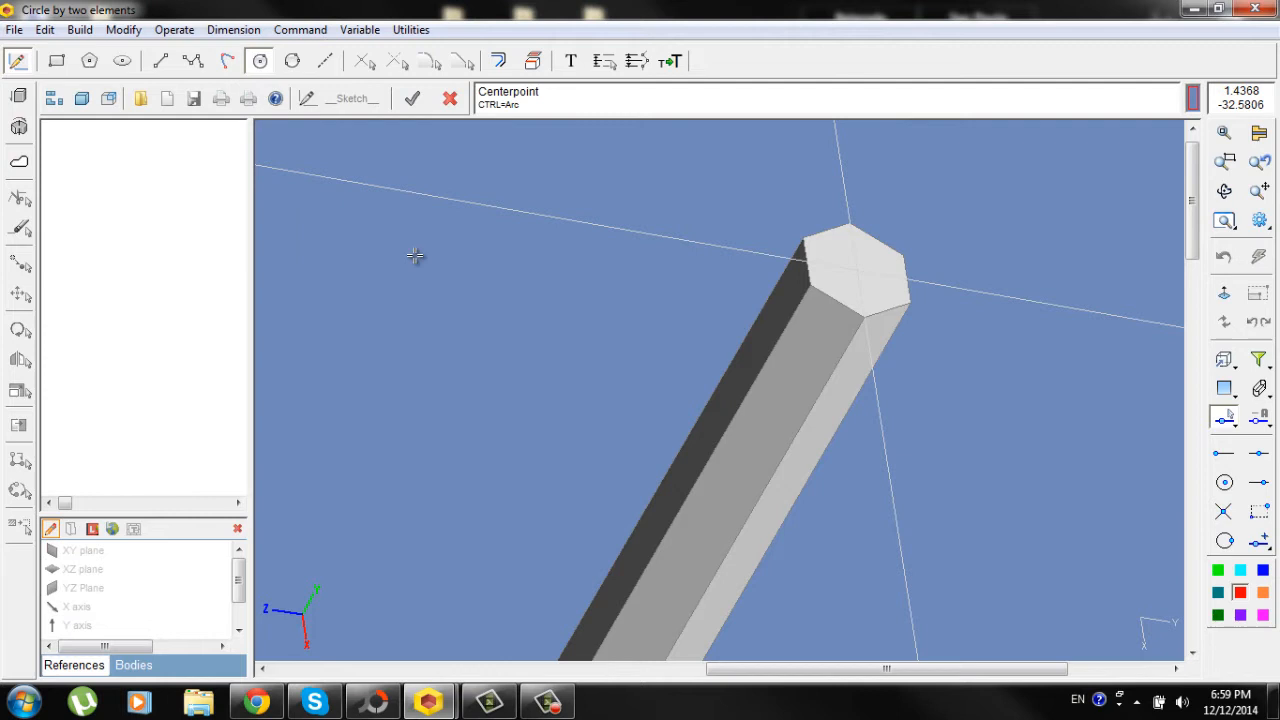
pyautogui.click(857, 273)
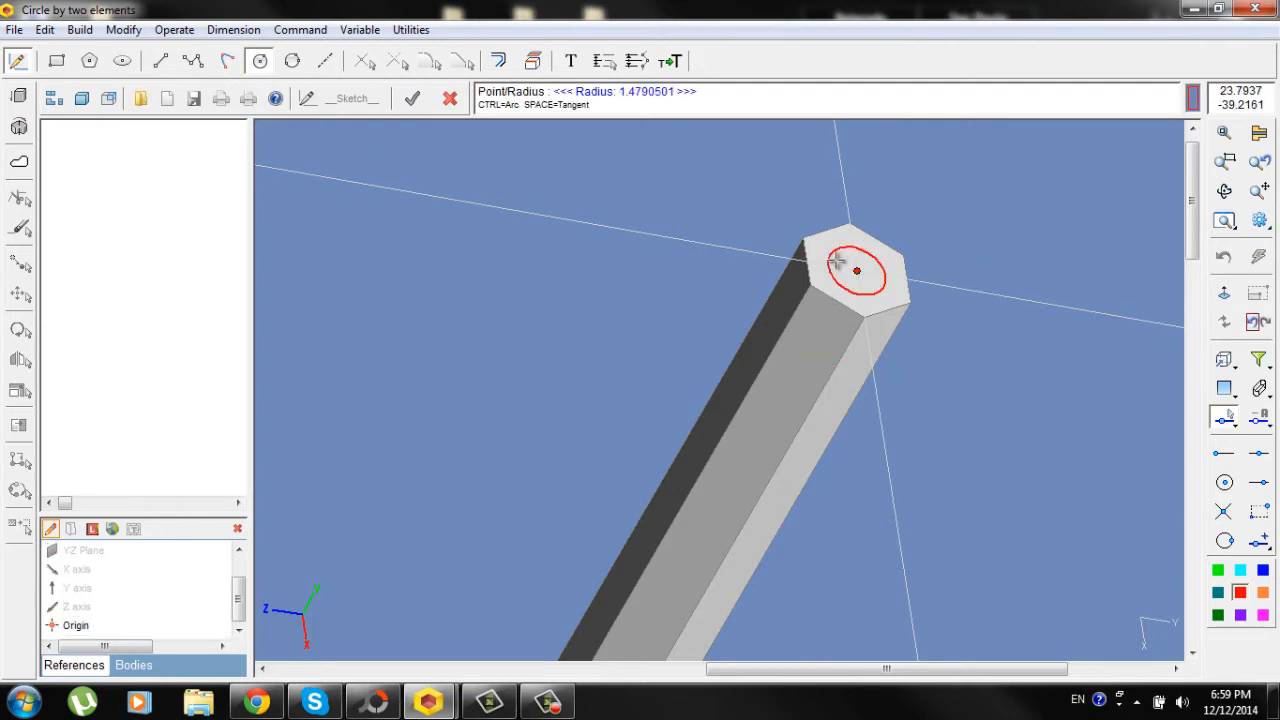
pyautogui.click(857, 271)
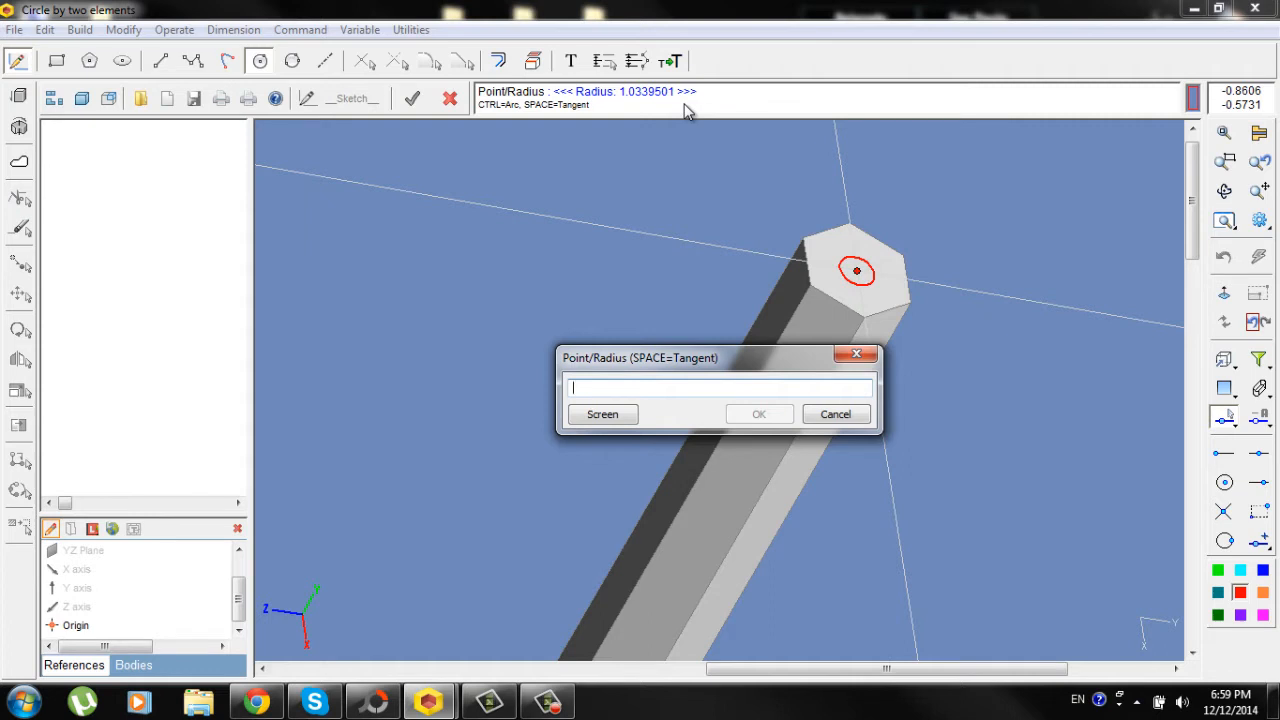
pyautogui.write('1')
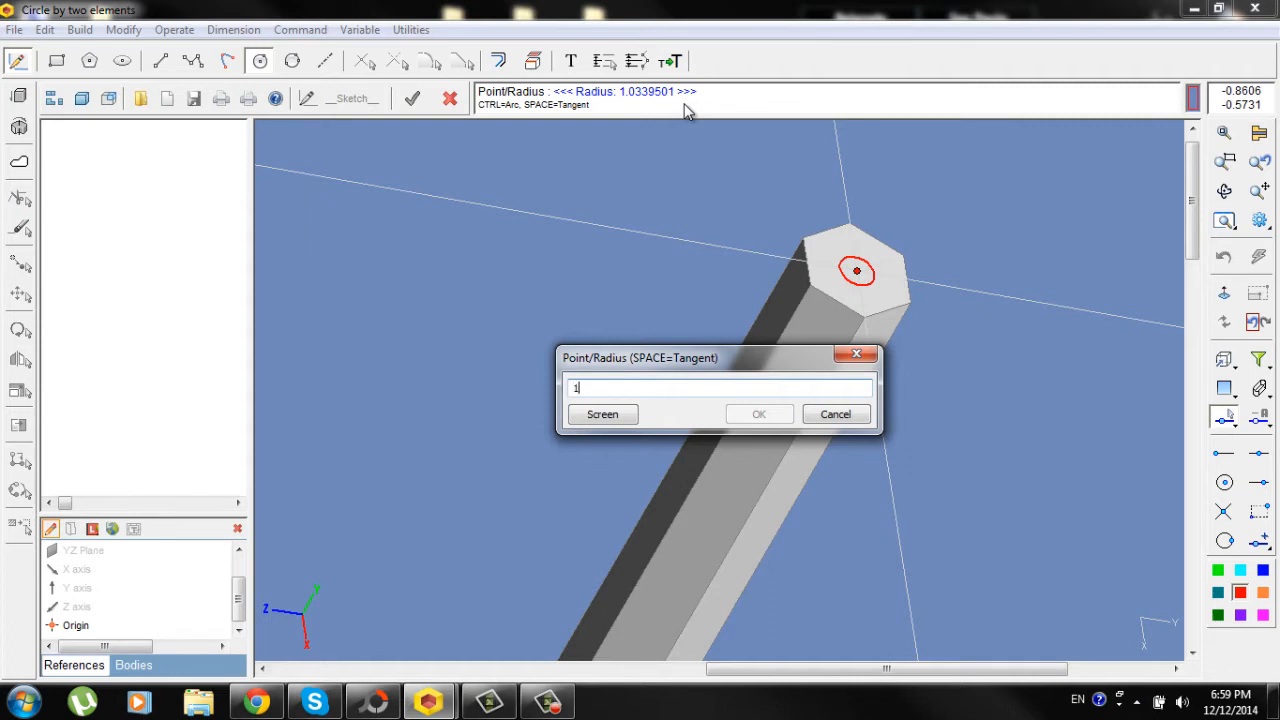
pyautogui.click(758, 414)
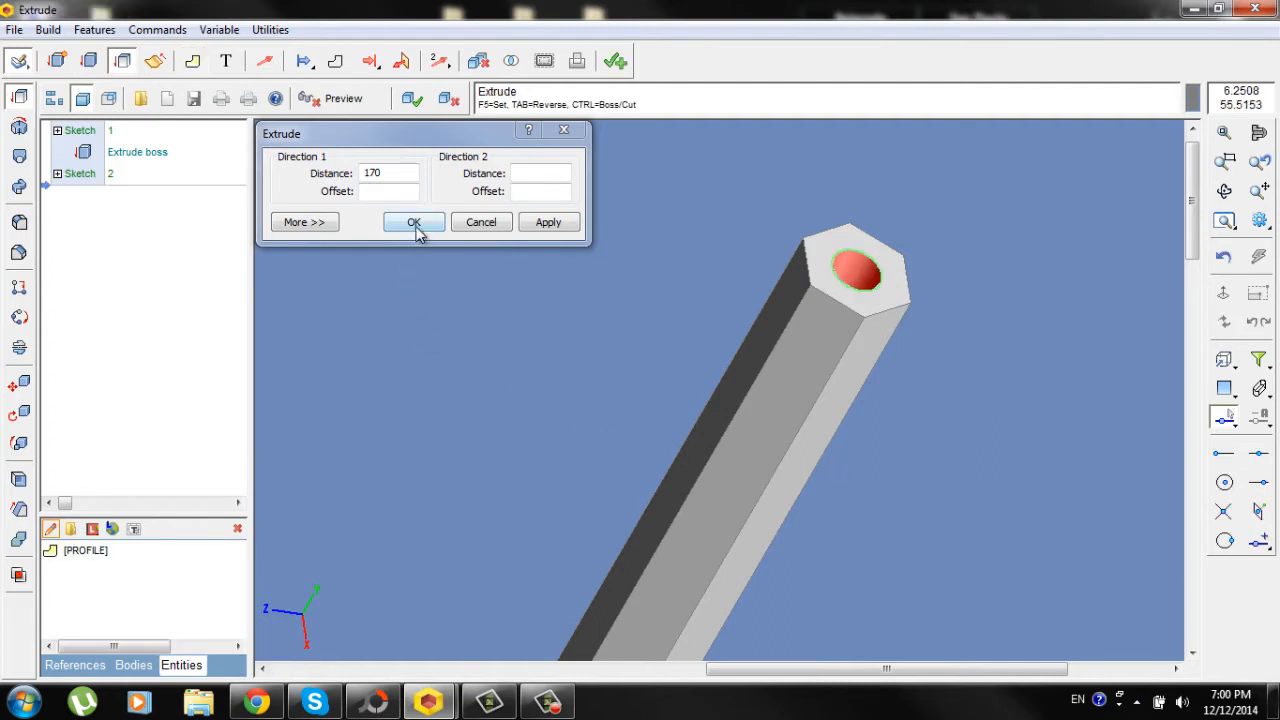
pyautogui.click(413, 222)
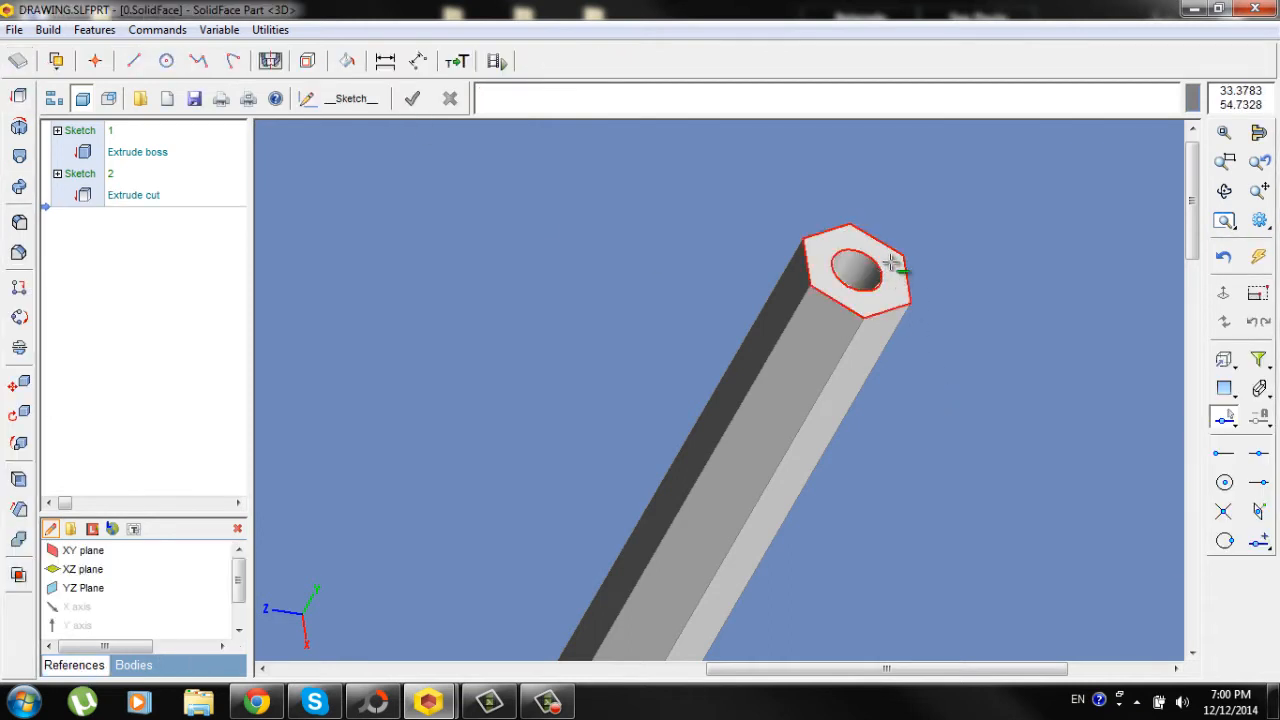
# - Create a plane parallel to the hexagonal end face at offset -1
pyautogui.click(57, 61)
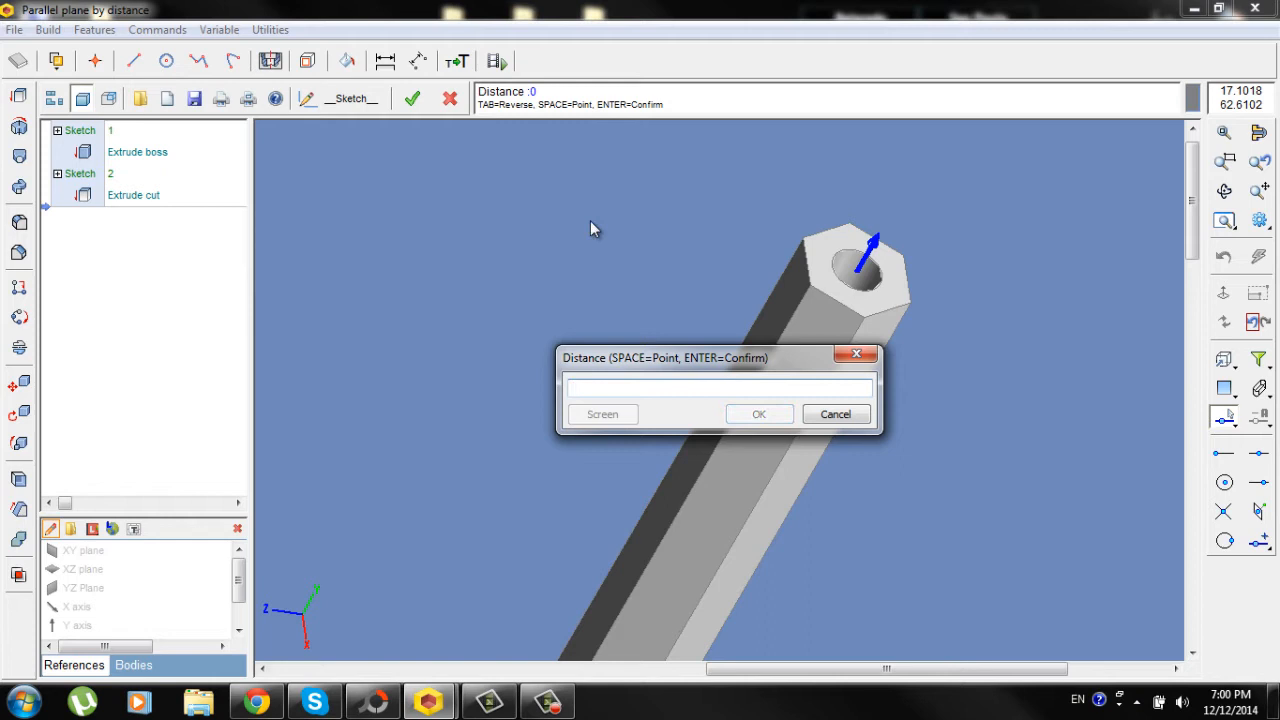
pyautogui.write('-1')
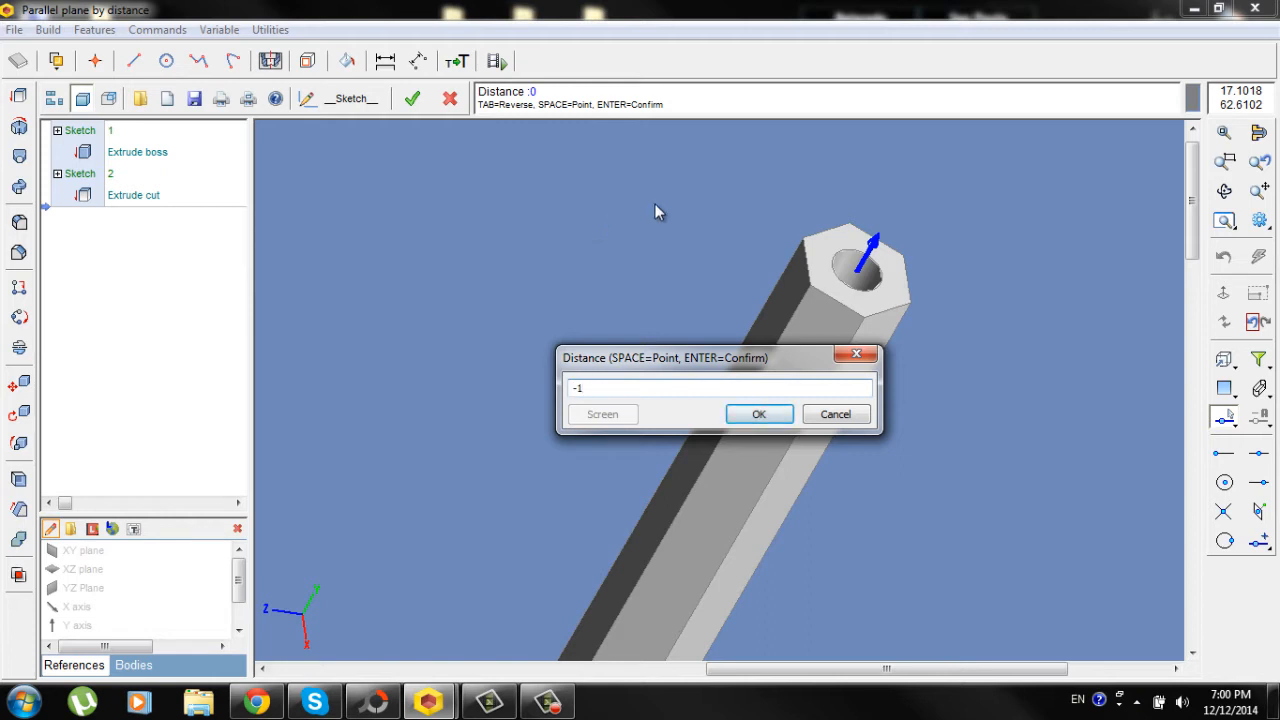
pyautogui.click(758, 414)
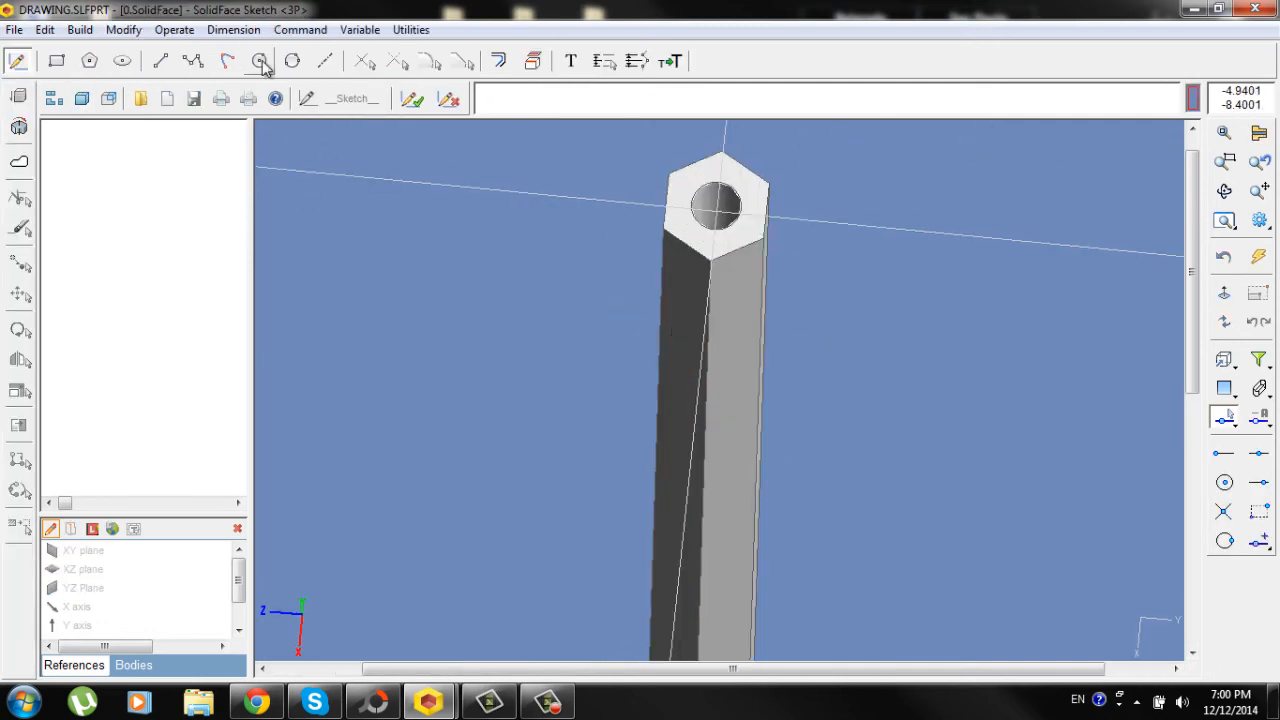
# - Draw the lead circle at the origin and extrude it 170 as a cylinder
pyautogui.click(259, 61)
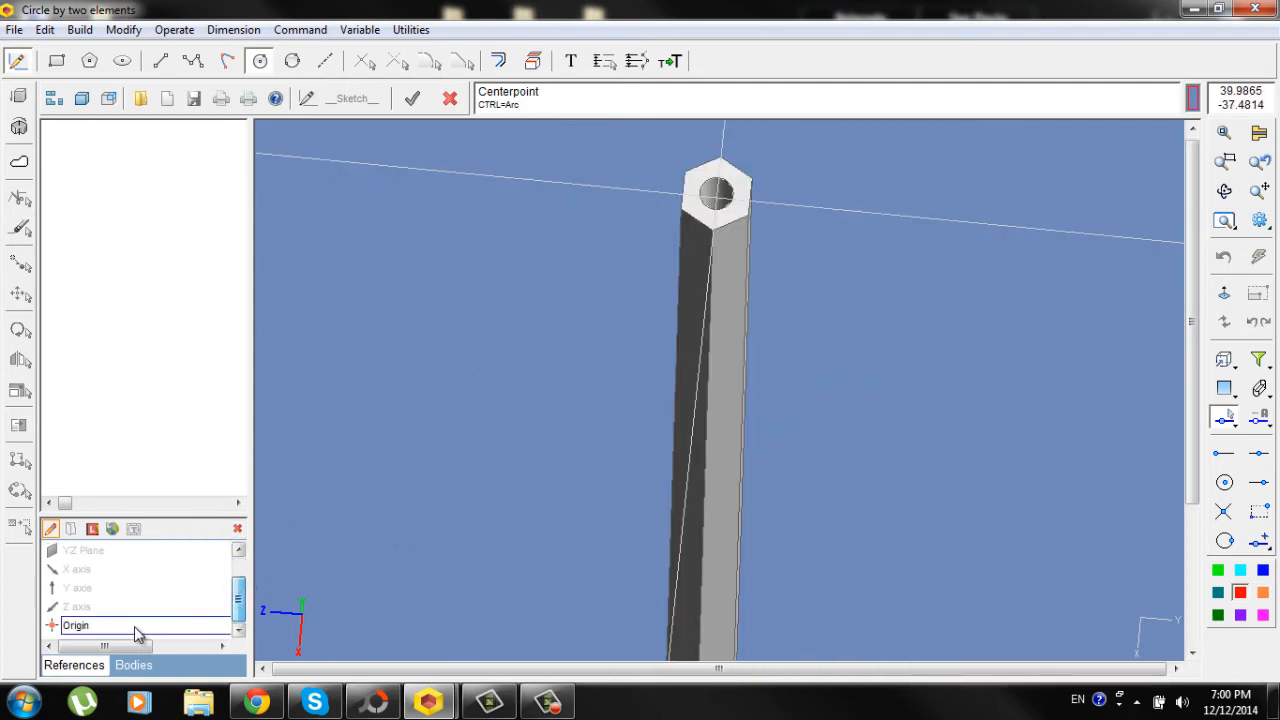
pyautogui.rightClick(715, 195)
pyautogui.write('1.')
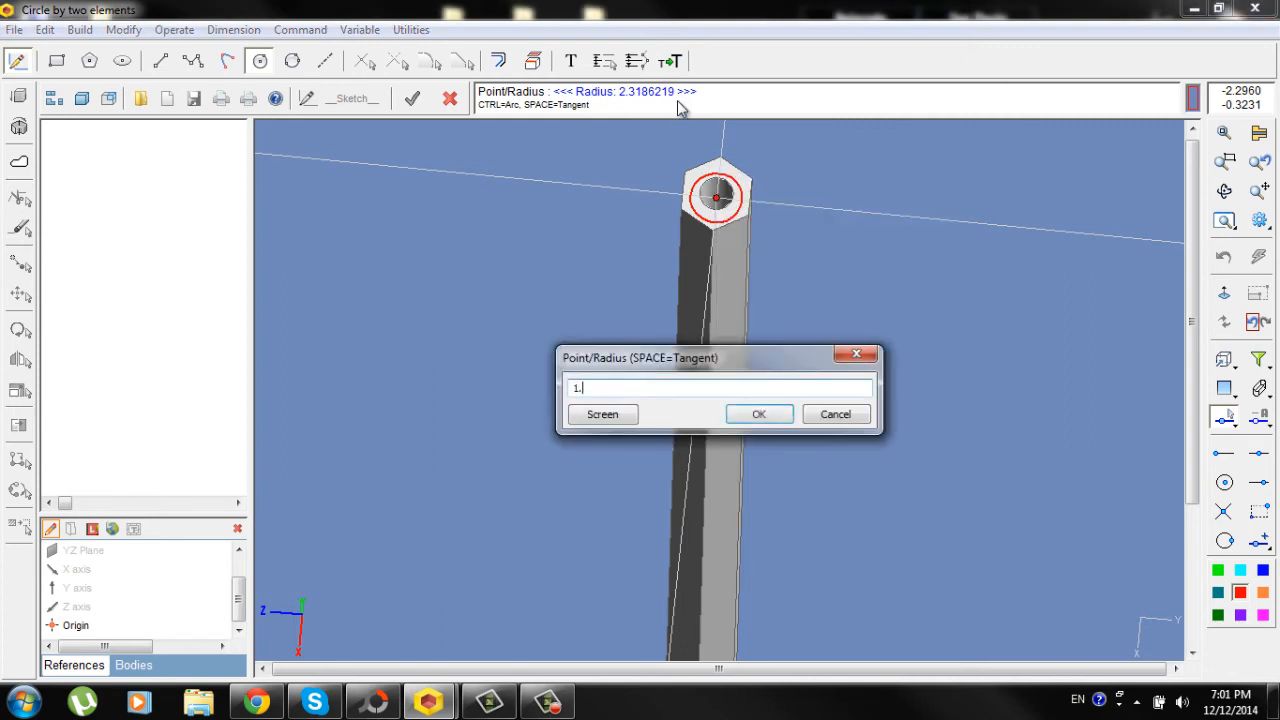
pyautogui.click(758, 414)
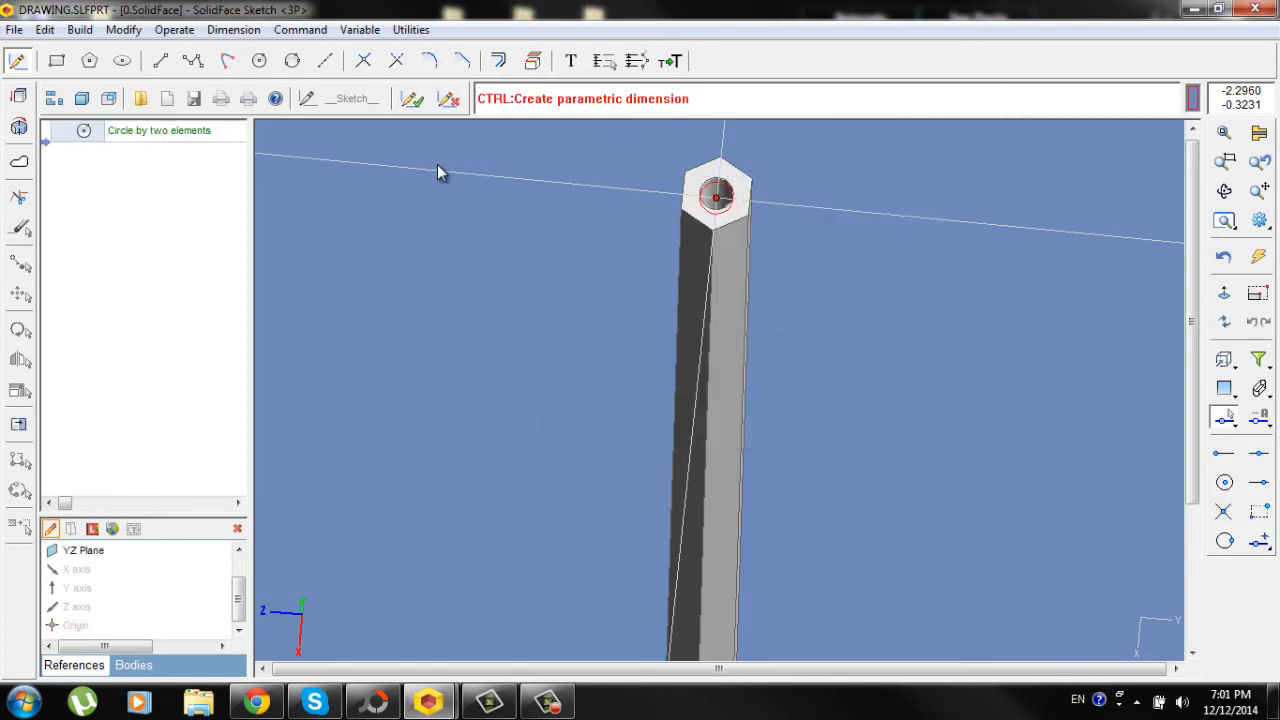
pyautogui.click(412, 98)
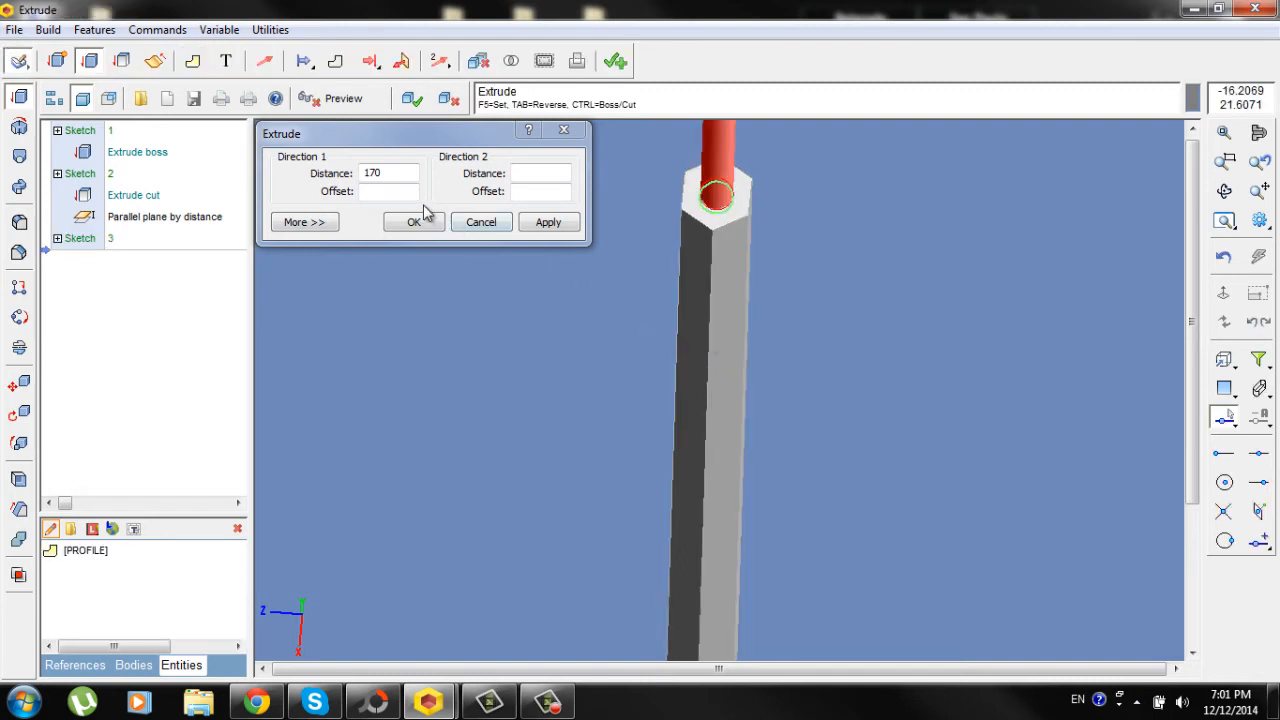
pyautogui.click(388, 172)
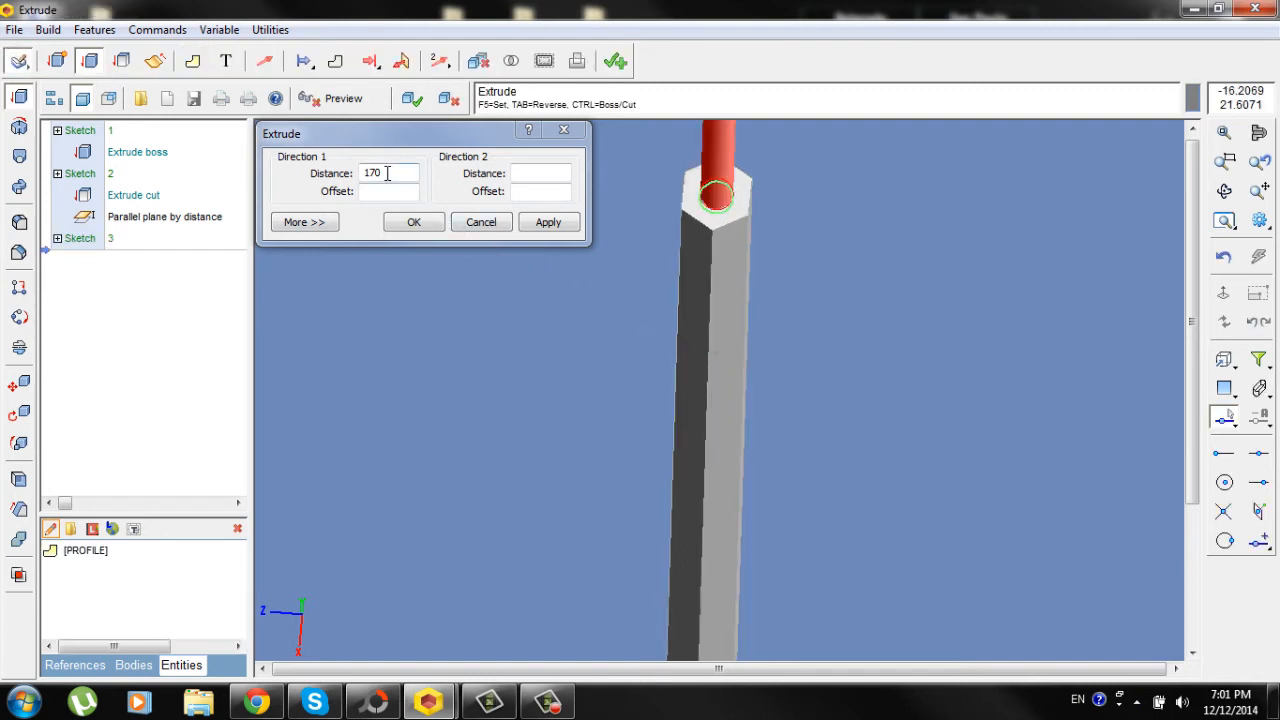
pyautogui.moveTo(659, 287)
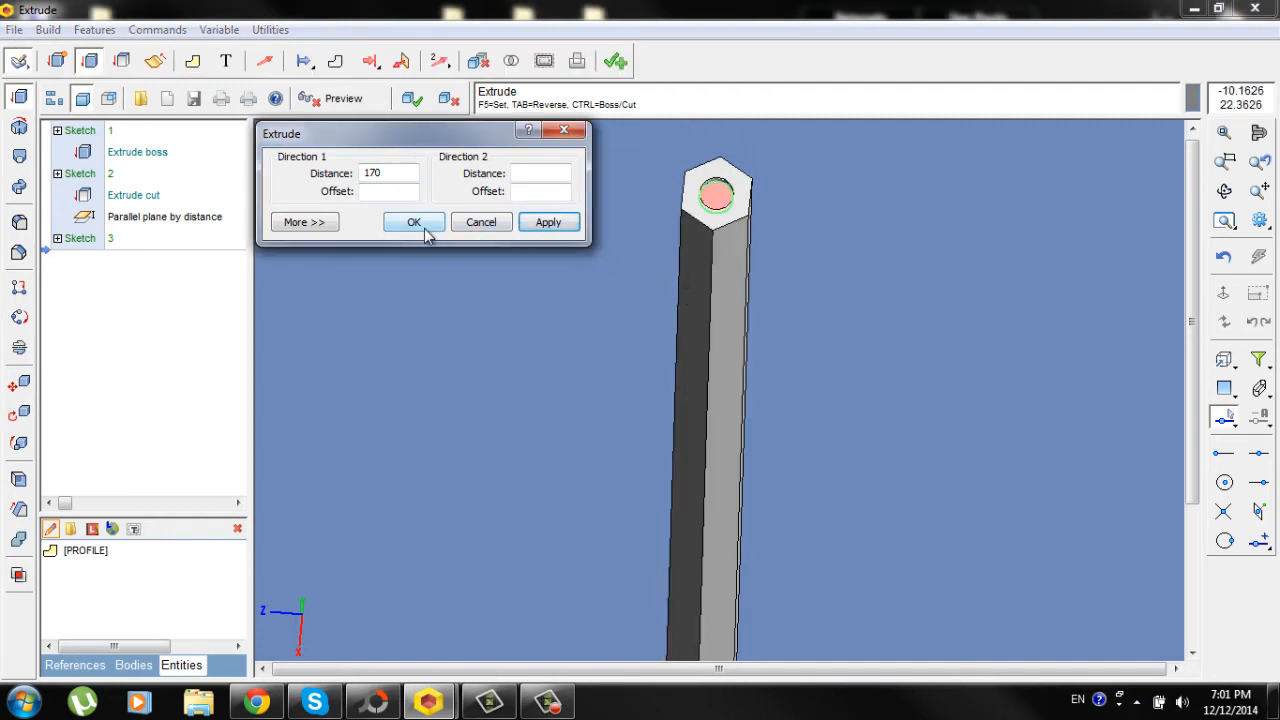
pyautogui.click(414, 222)
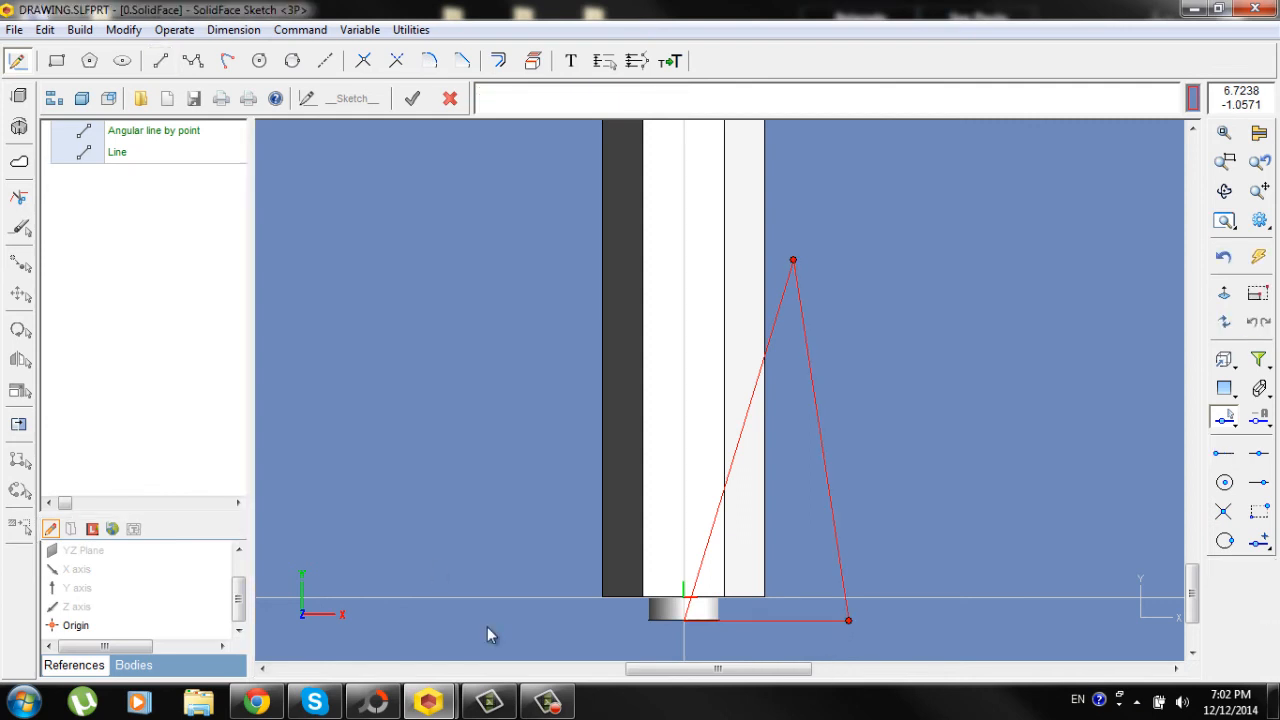
# - Finish the triangular tip profile and begin the centreline for the revolve axis
pyautogui.click(328, 60)
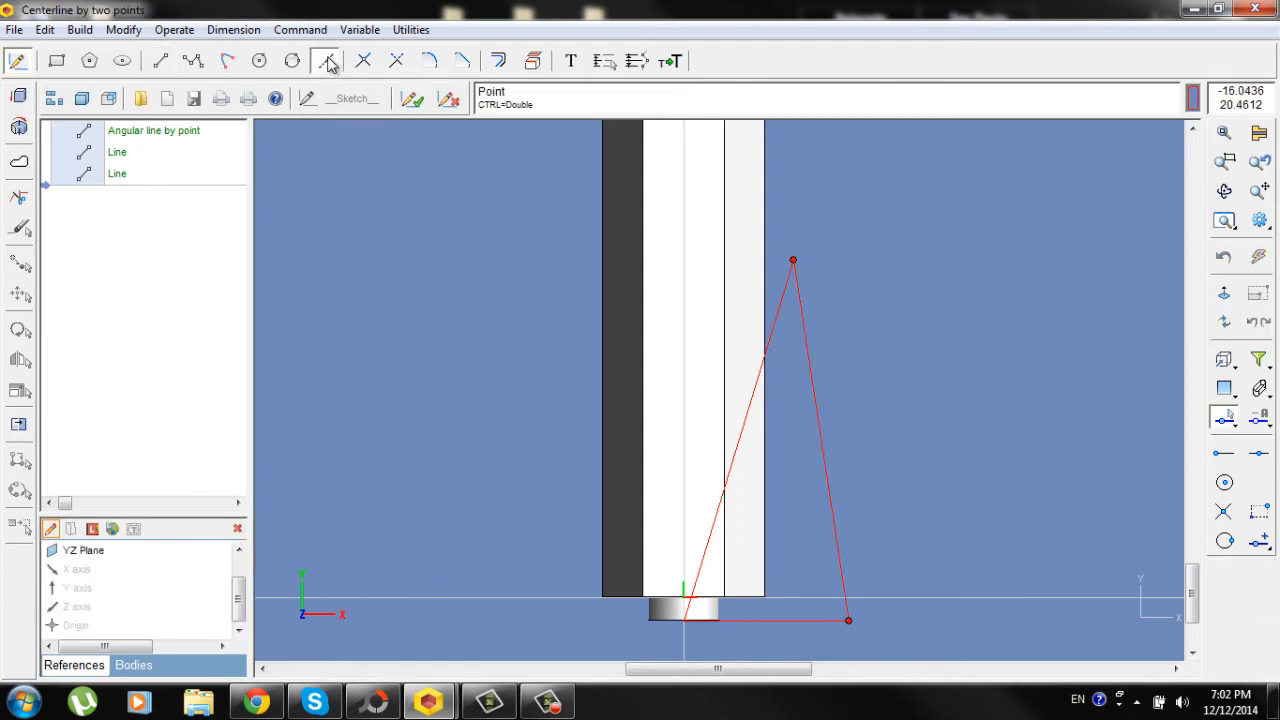
pyautogui.click(75, 625)
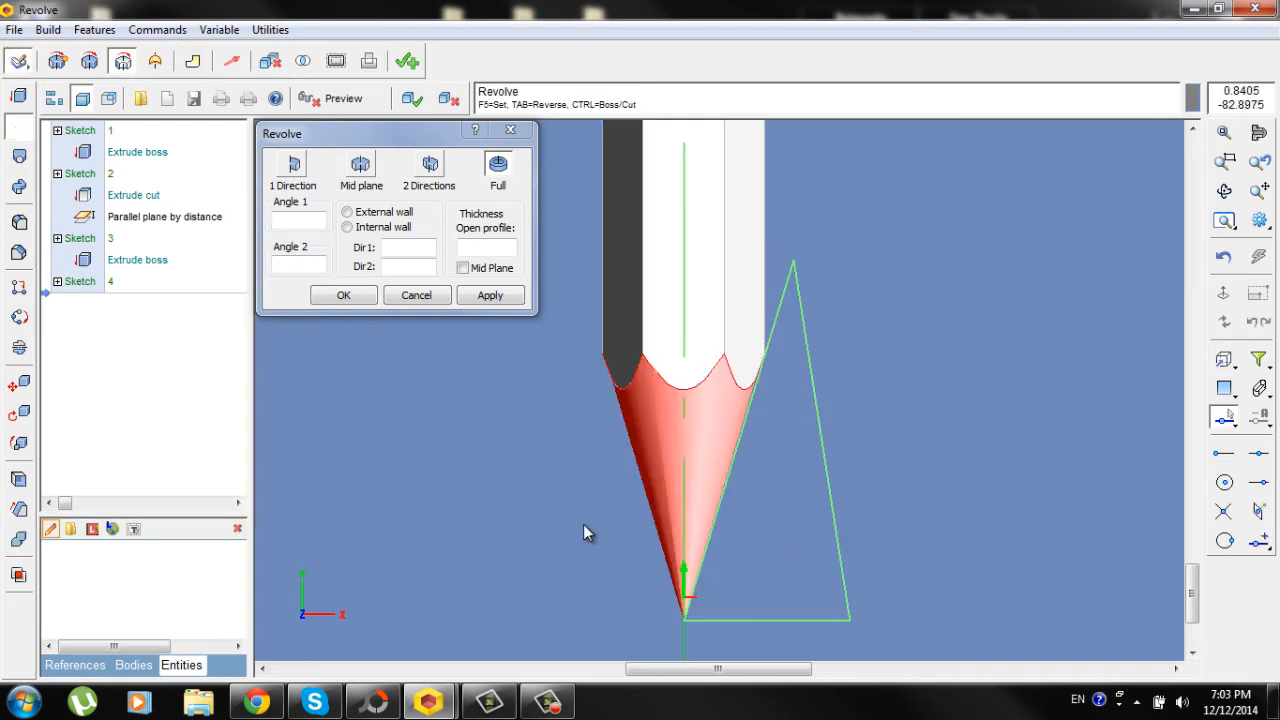
# - Apply the full-angle revolve cut to sharpen the pencil into a conical tip
pyautogui.click(413, 98)
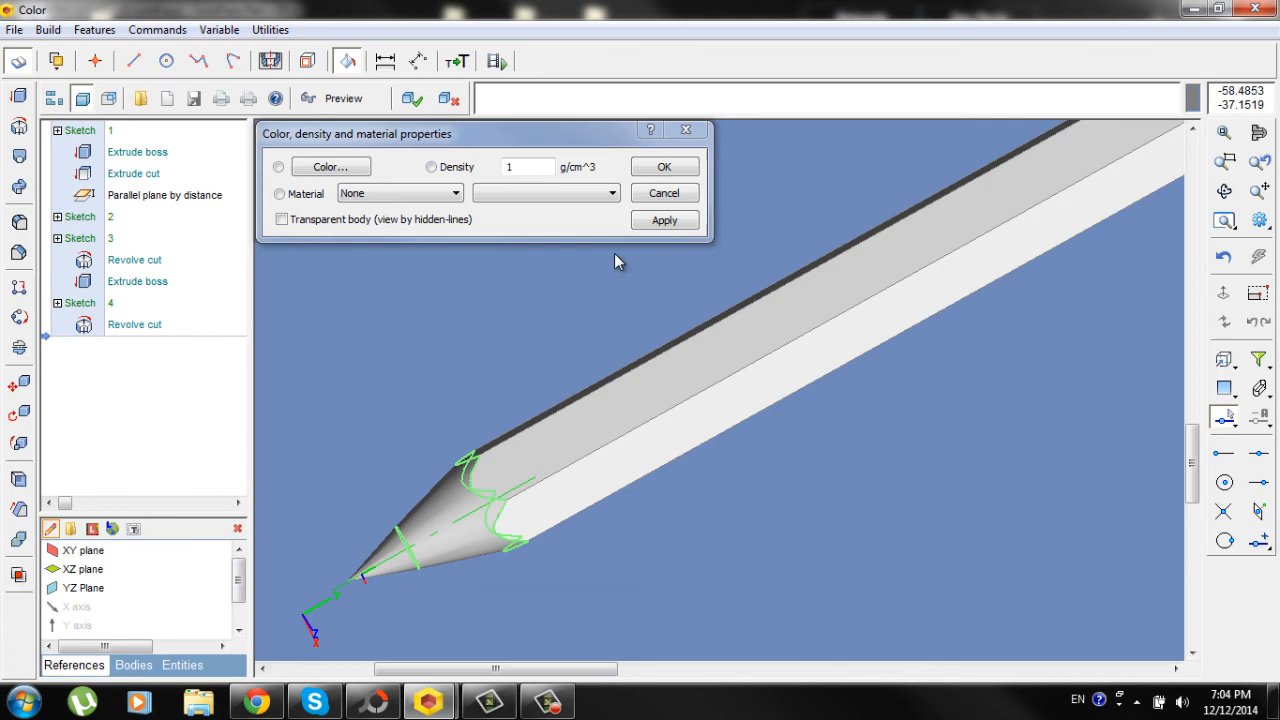
# - Choose yellow in Color properties and apply it to the tip
pyautogui.click(330, 166)
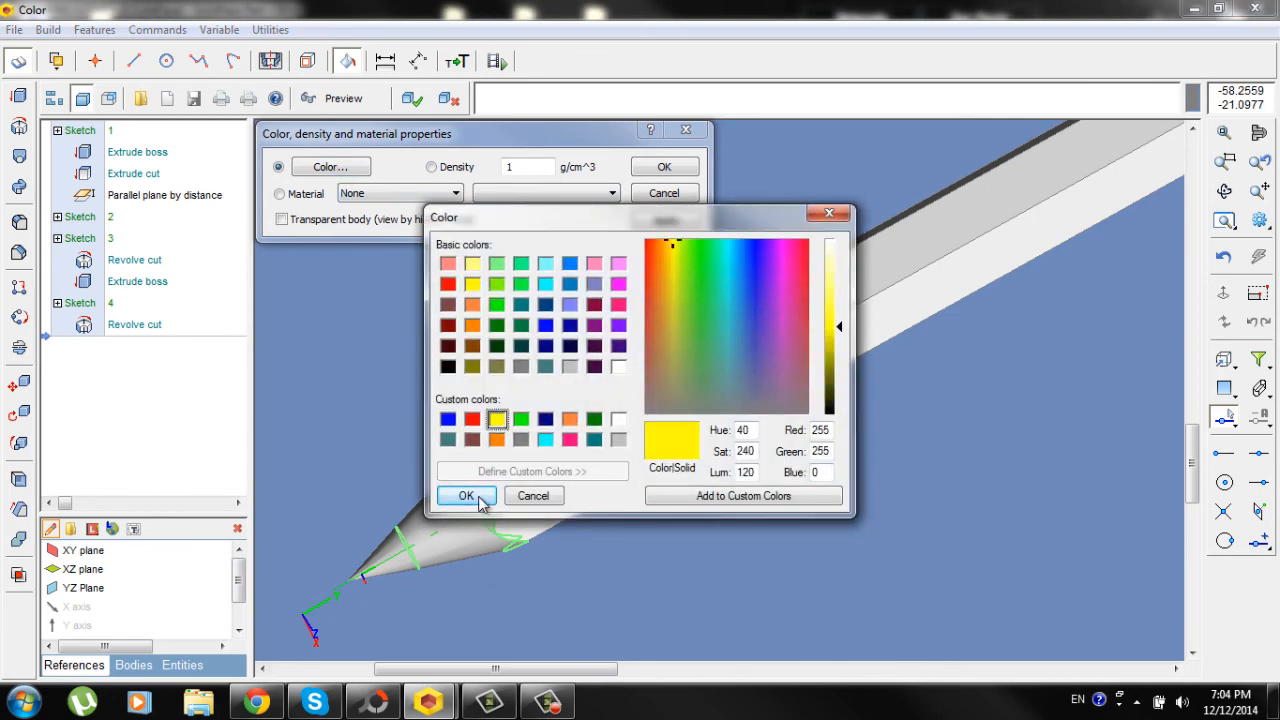
pyautogui.click(465, 495)
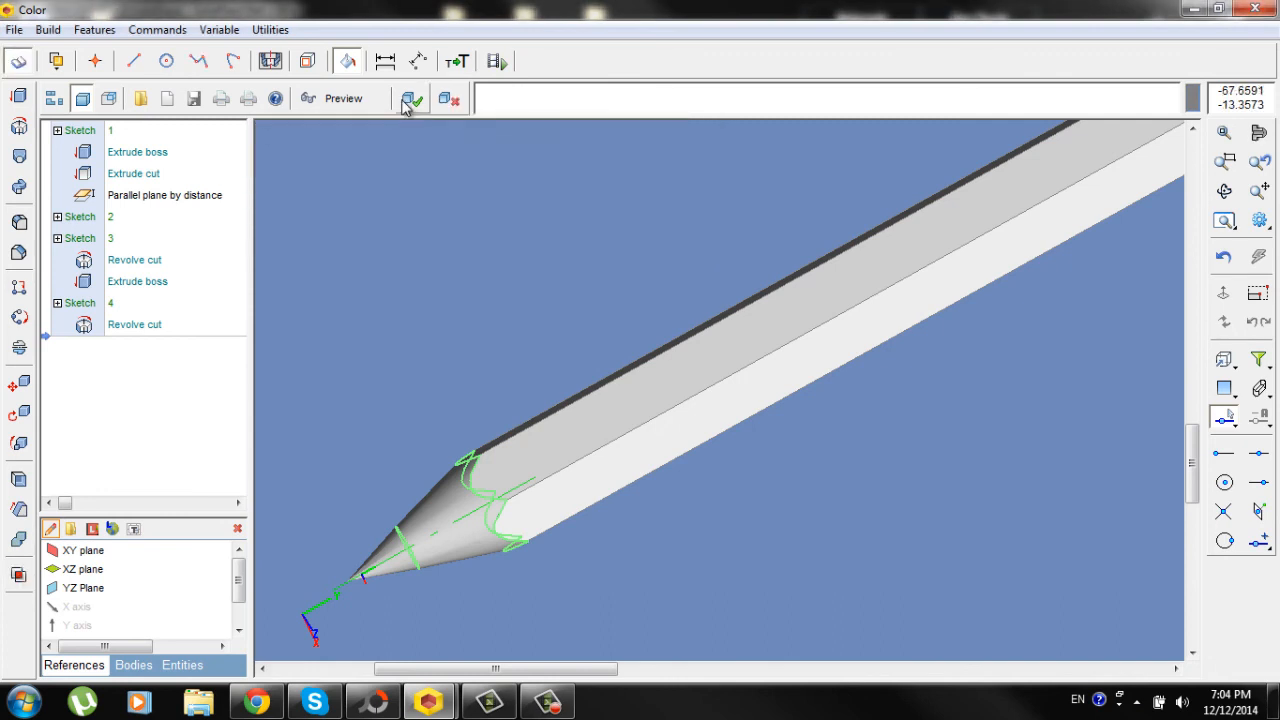
pyautogui.click(411, 98)
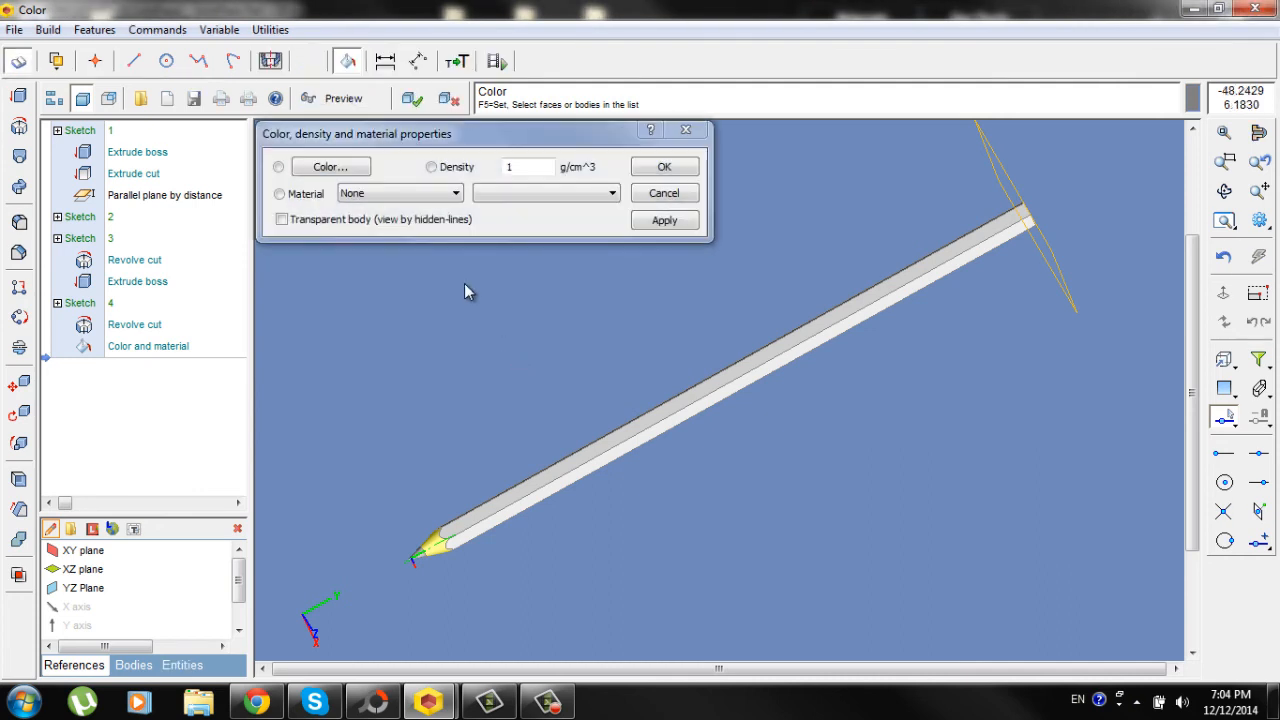
# - Reopen the colour picker, close it without changes, and select the pencil body
pyautogui.click(330, 166)
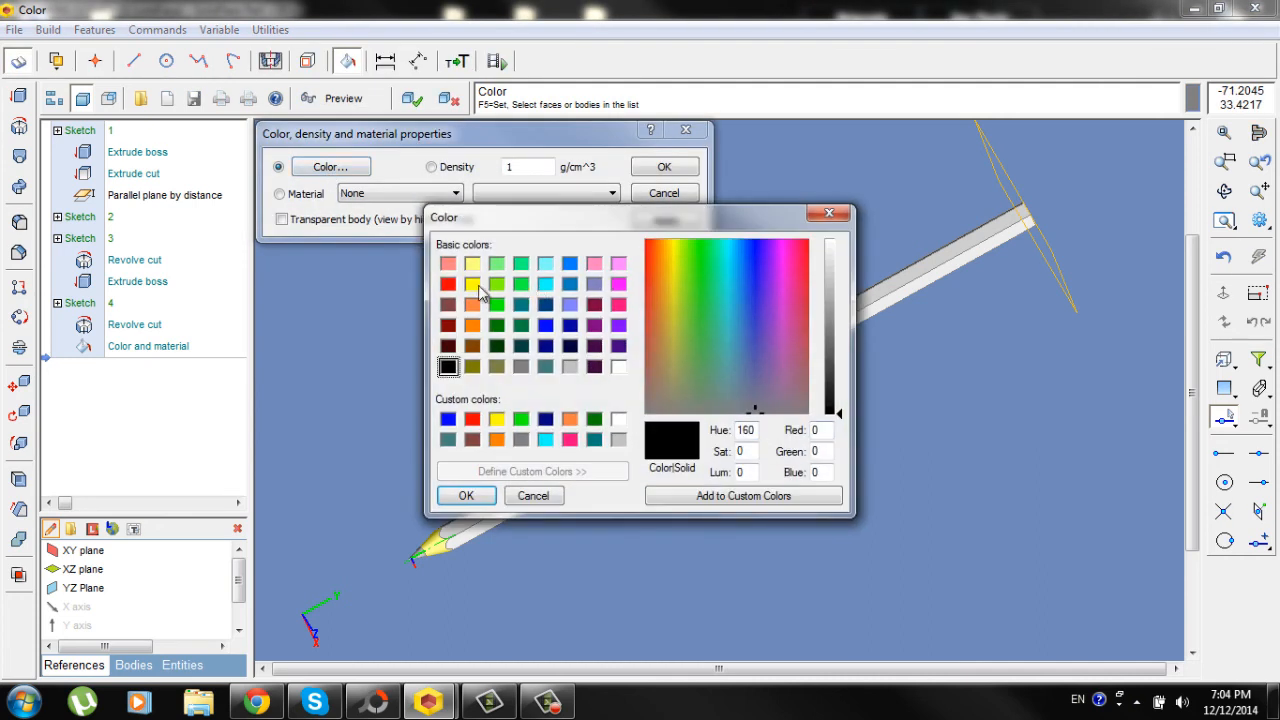
pyautogui.click(448, 284)
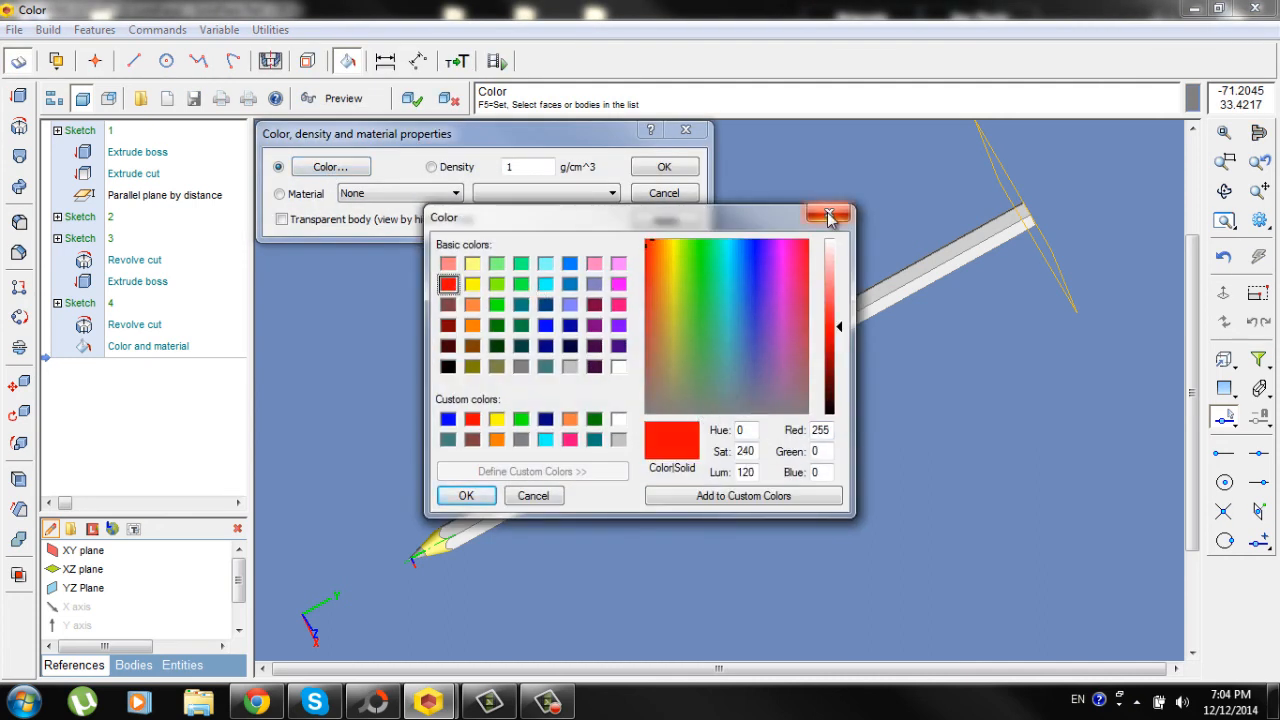
pyautogui.click(828, 214)
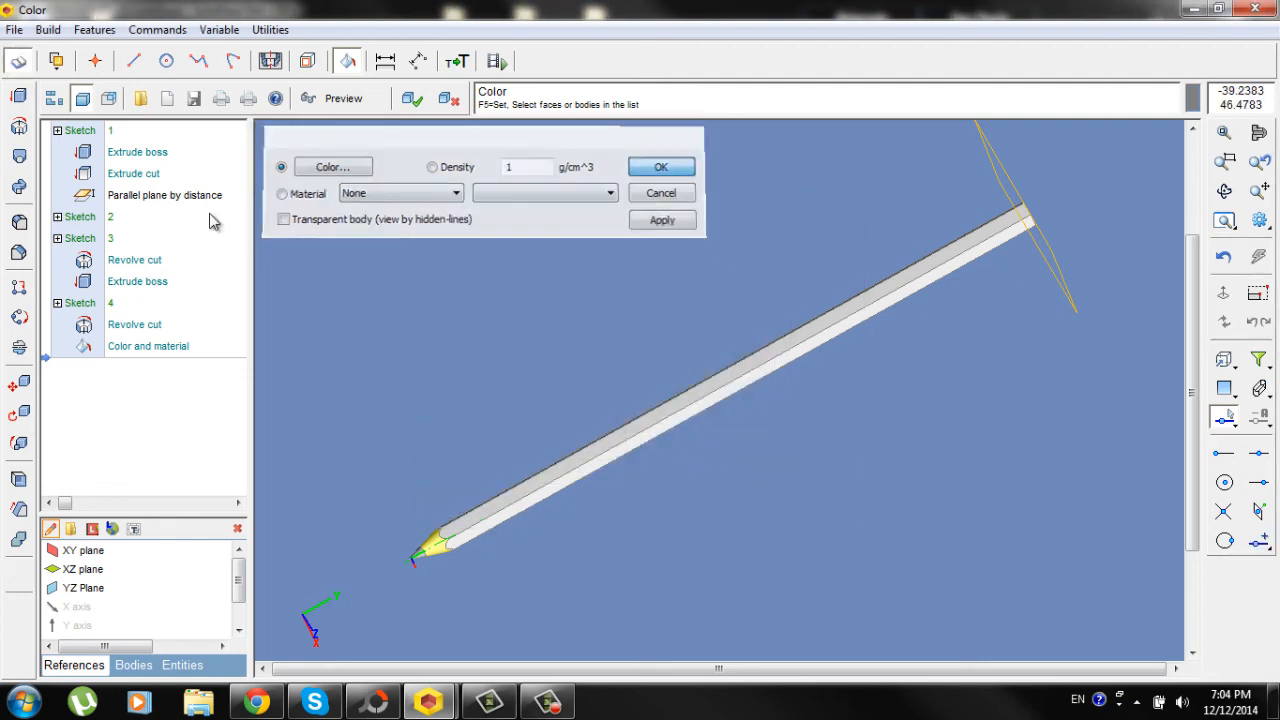
pyautogui.click(660, 166)
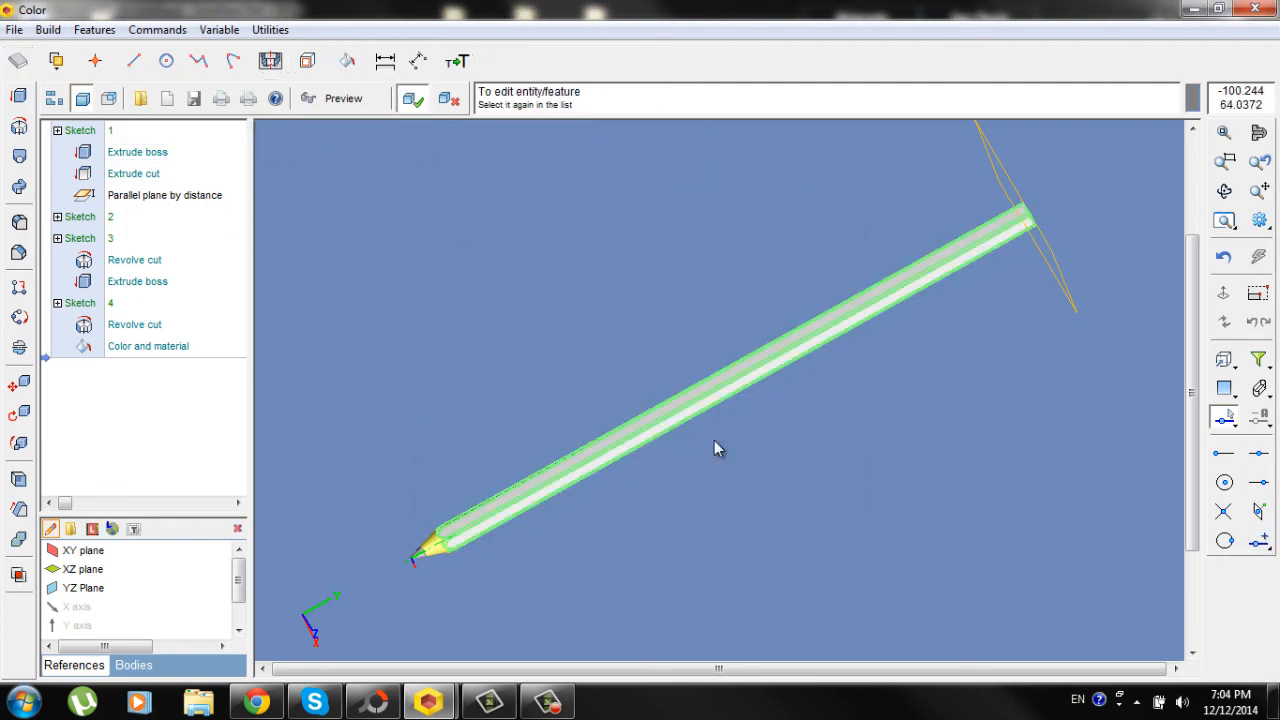